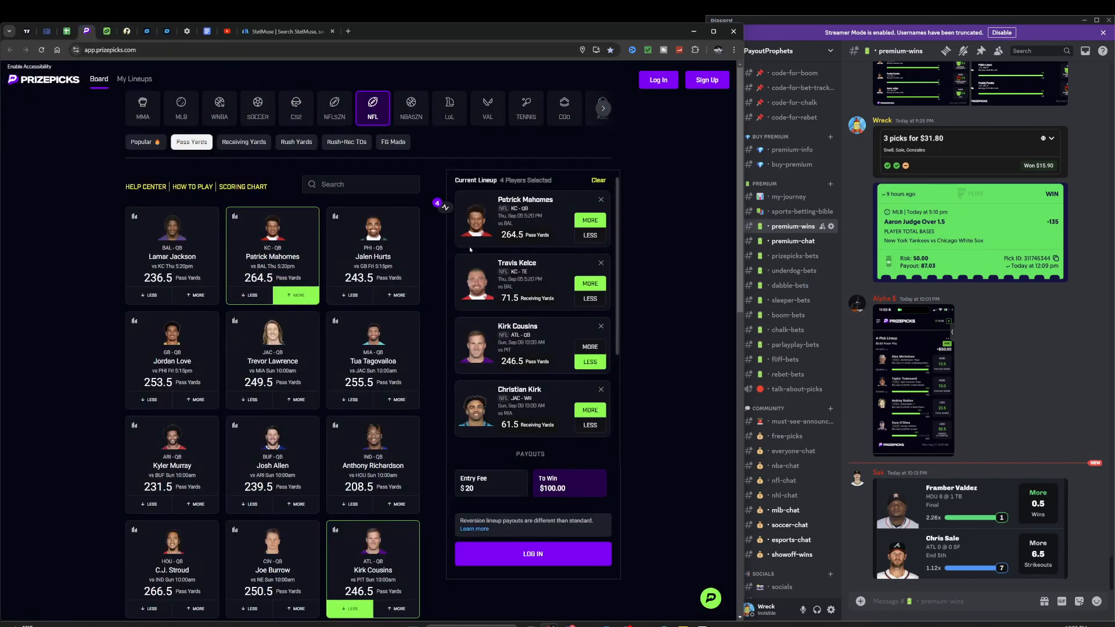
mouse_move(667, 112)
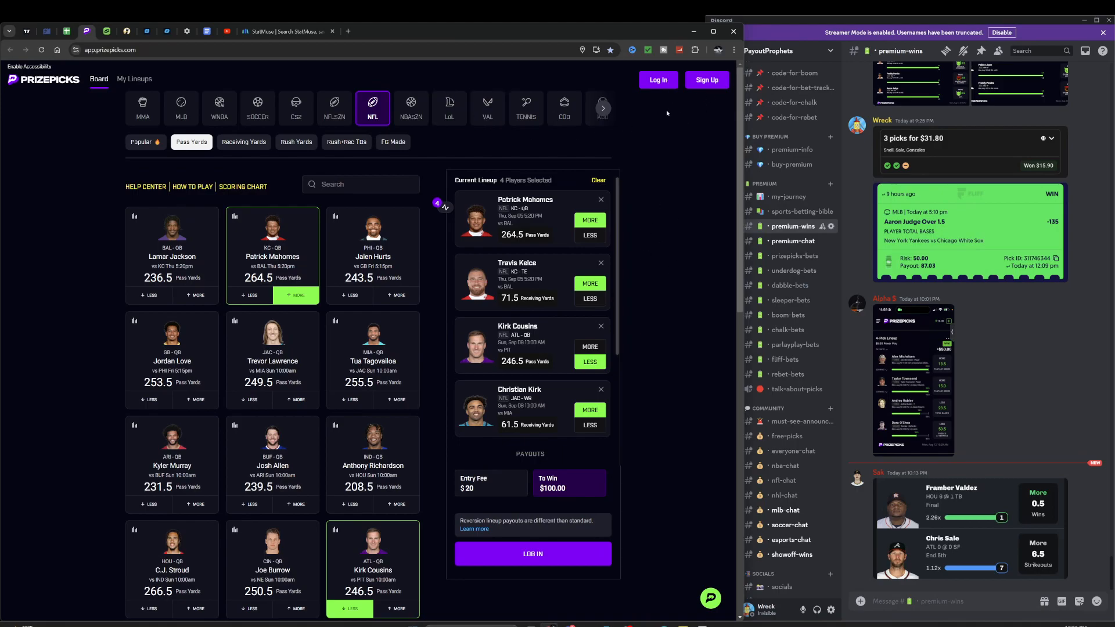
mouse_move(244, 199)
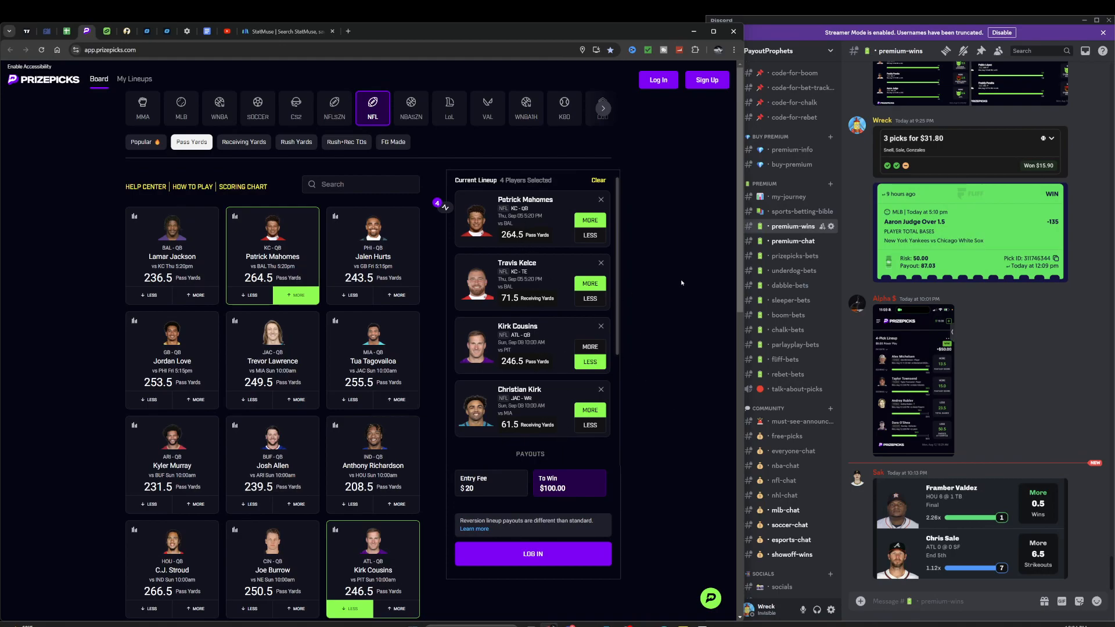
mouse_move(712, 340)
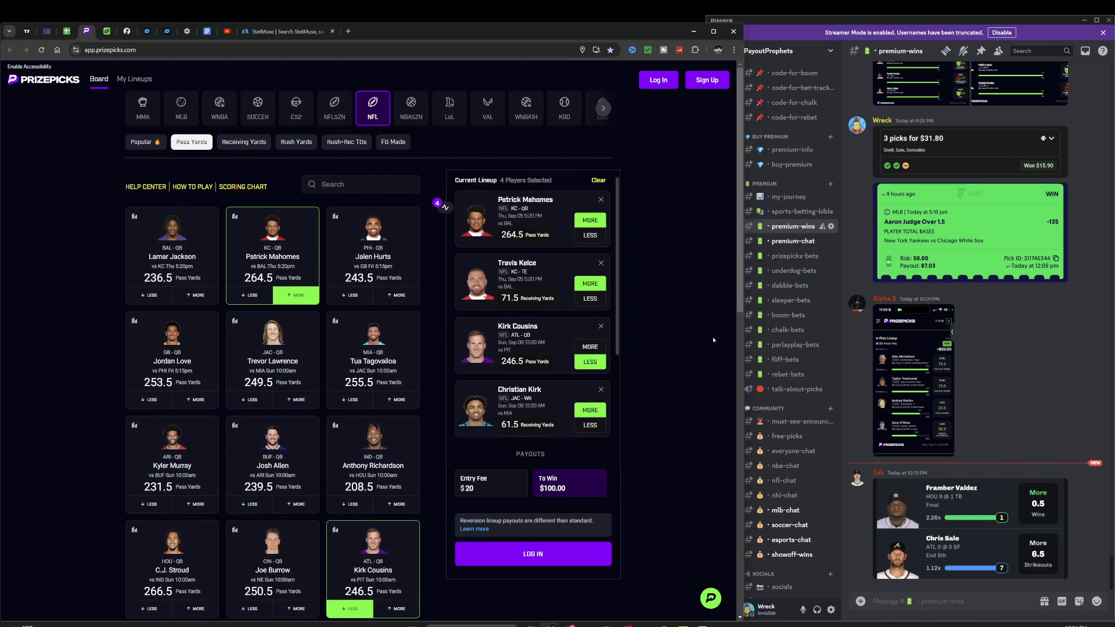
mouse_move(532, 307)
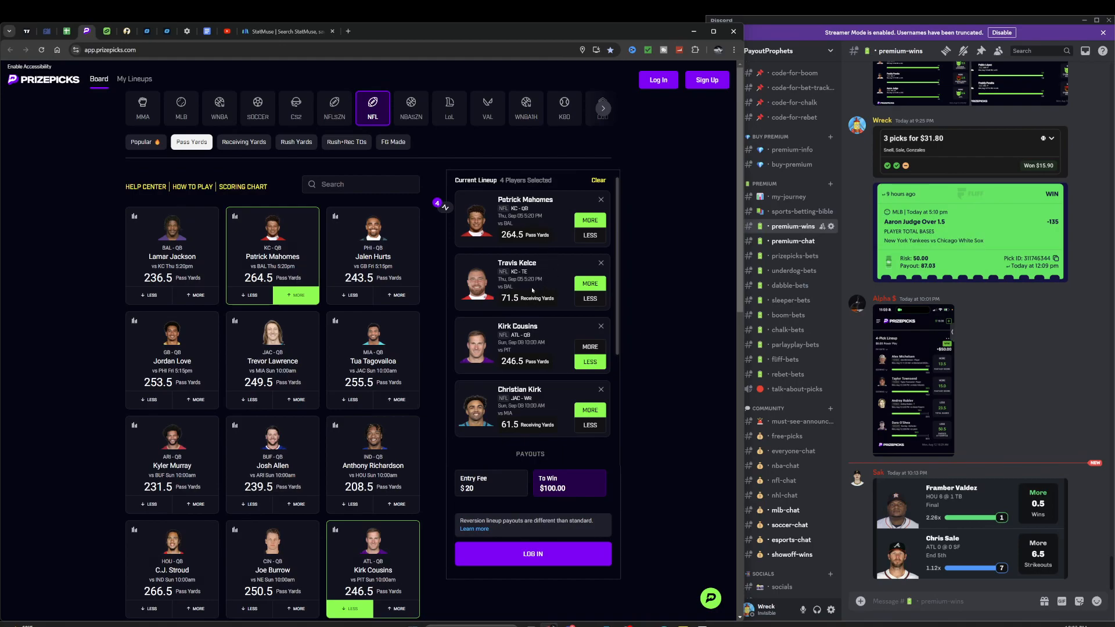
- Focus the PrizePicks optimizer search showing Mahomes' 264.5 pass-yards lines, ready to replace it
left_click(601, 108)
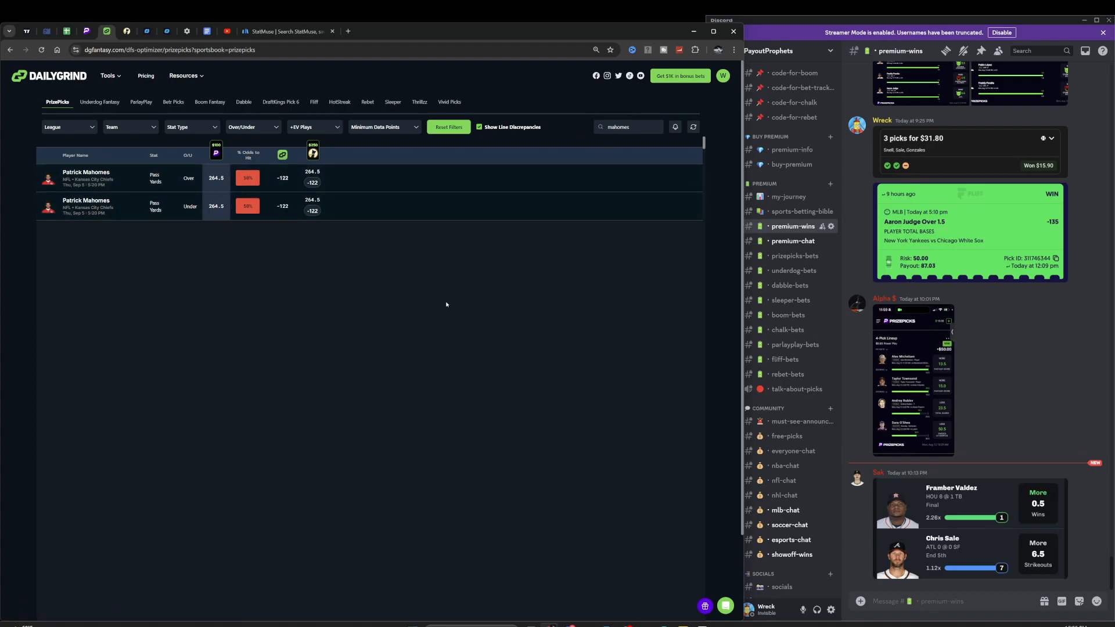
mouse_move(647, 138)
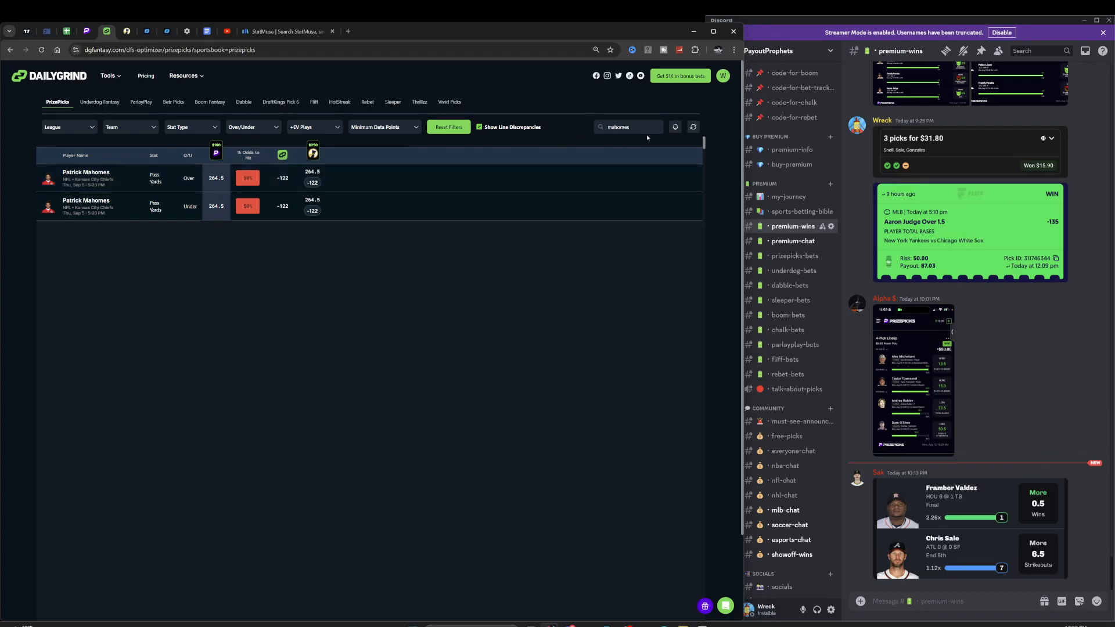
double_click(618, 127)
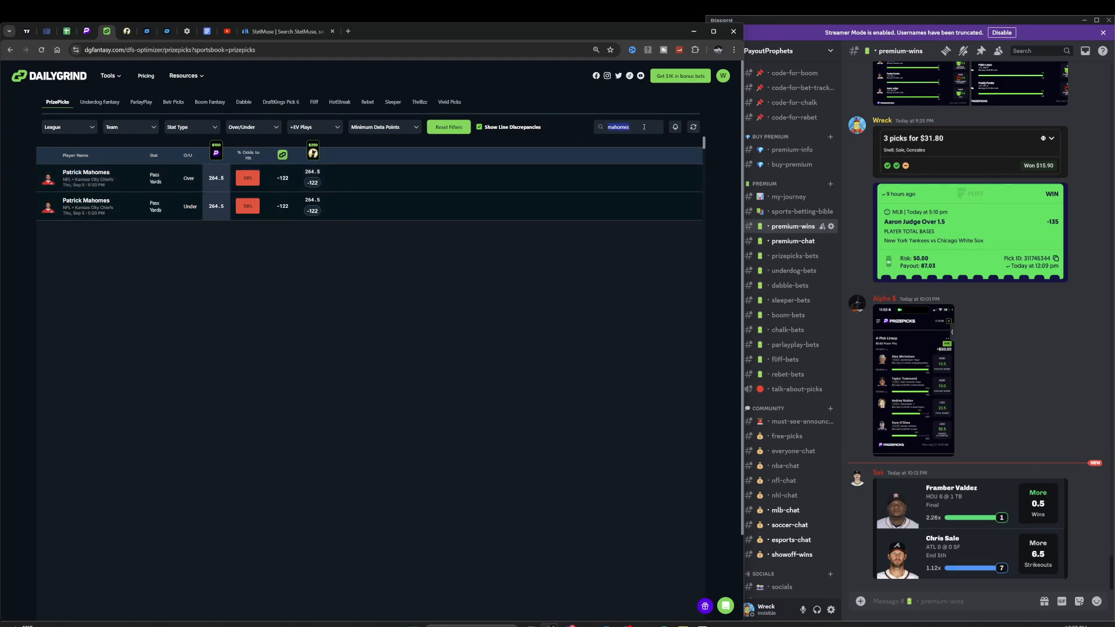
- Filter the optimizer to 'kelce', listing Travis Kelce's 71.5 receiving-yards and 0.5 TD lines
type("kelce")
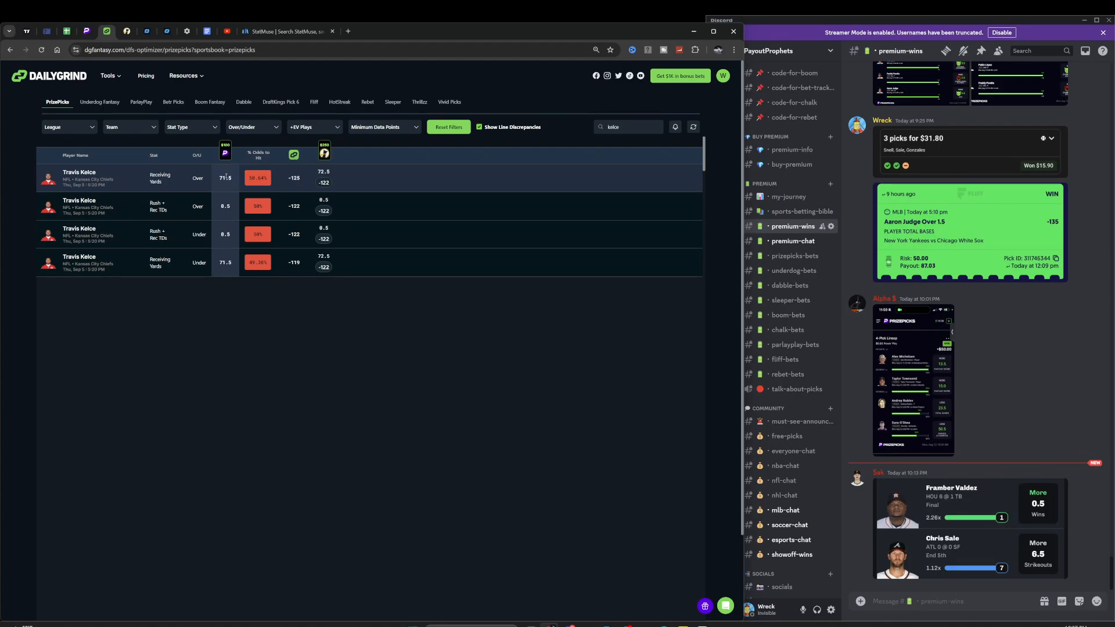
left_click(790, 163)
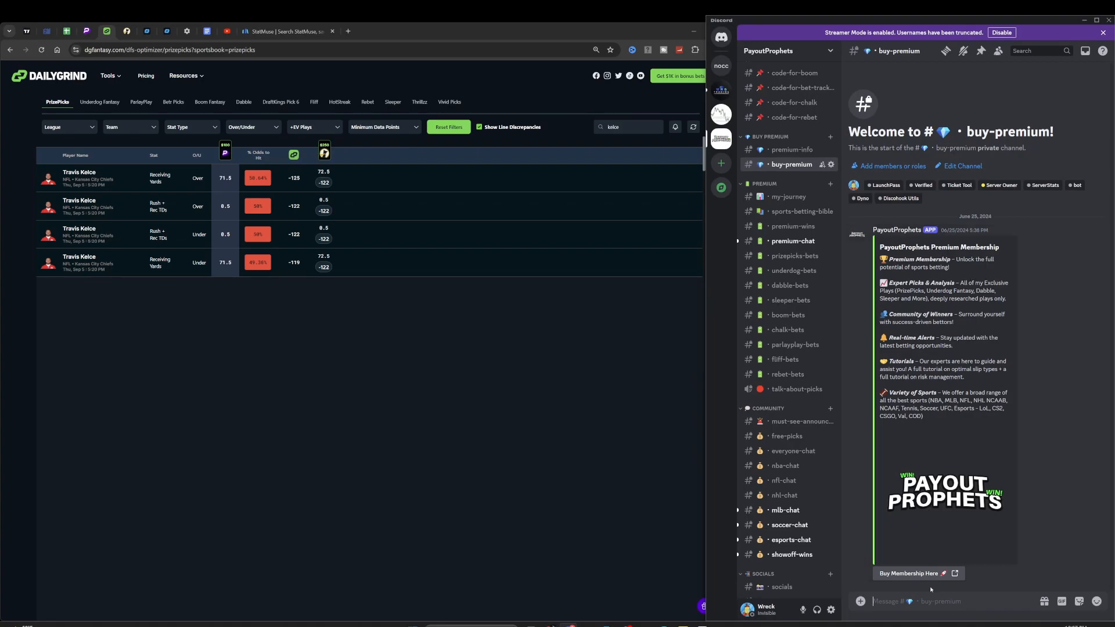
- View the Payout Prophets premium pricing ($29.99/month, $249.99 one-time), then return to the PrizePicks NFL board
left_click(913, 573)
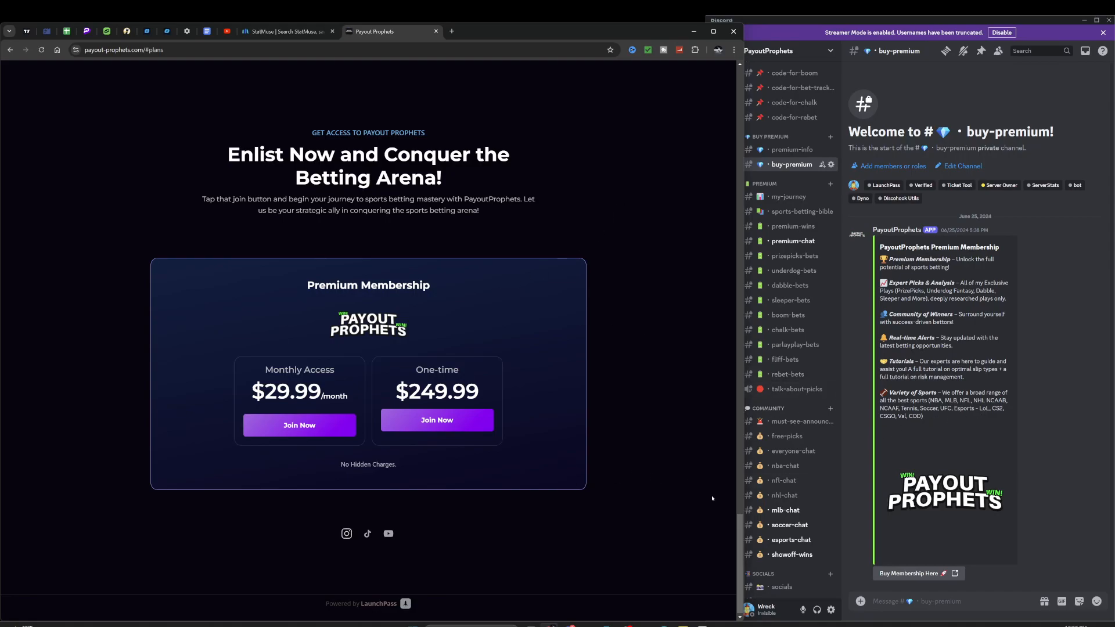
mouse_move(789, 286)
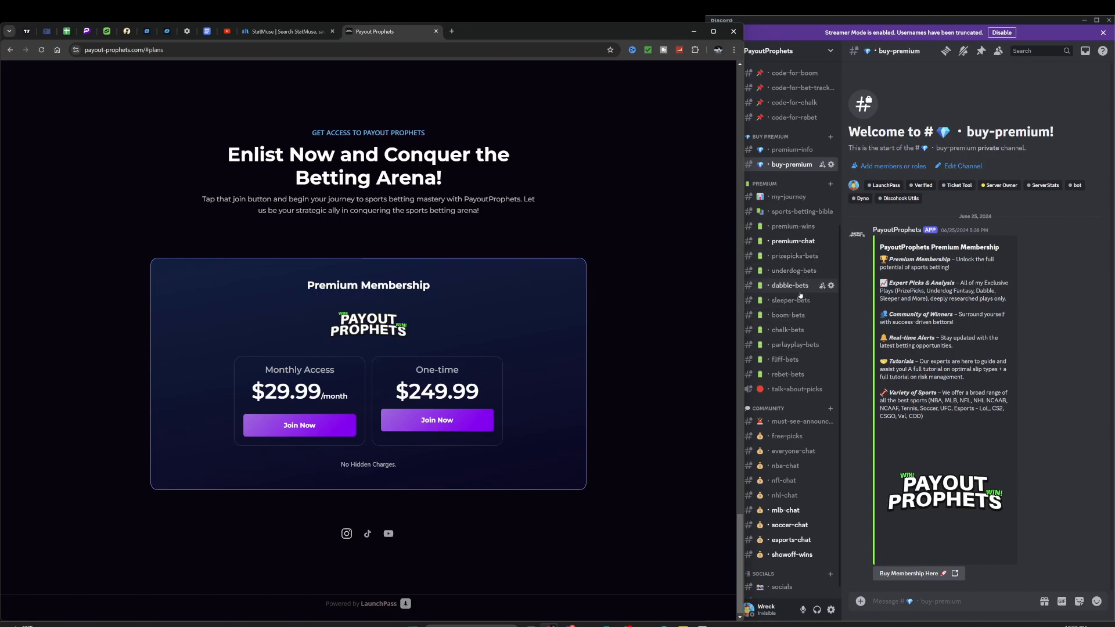
left_click(85, 32)
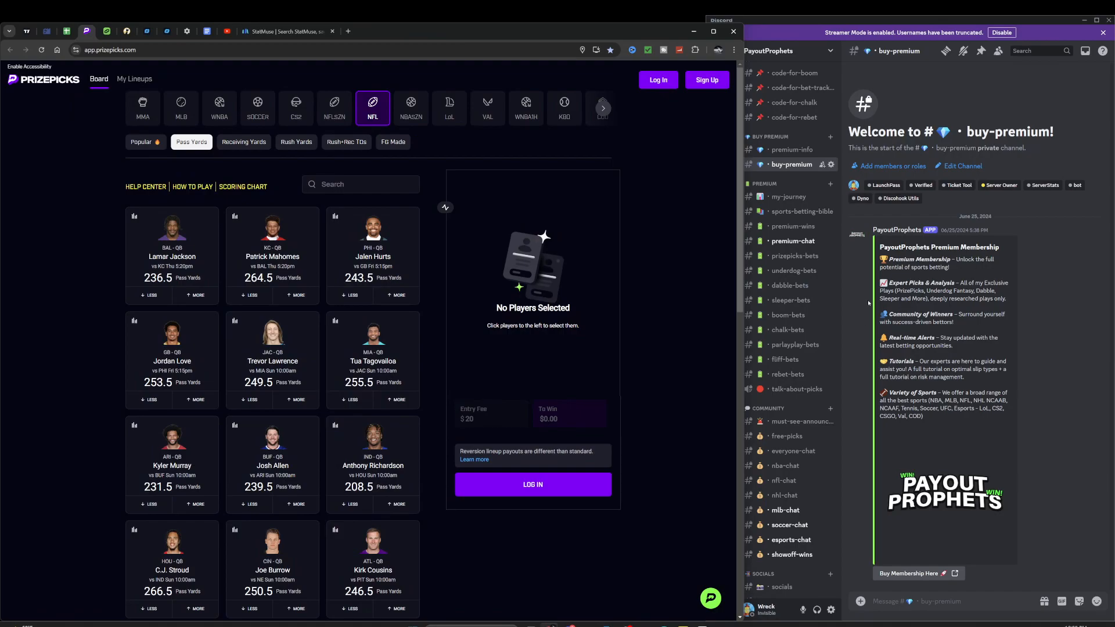
left_click(788, 196)
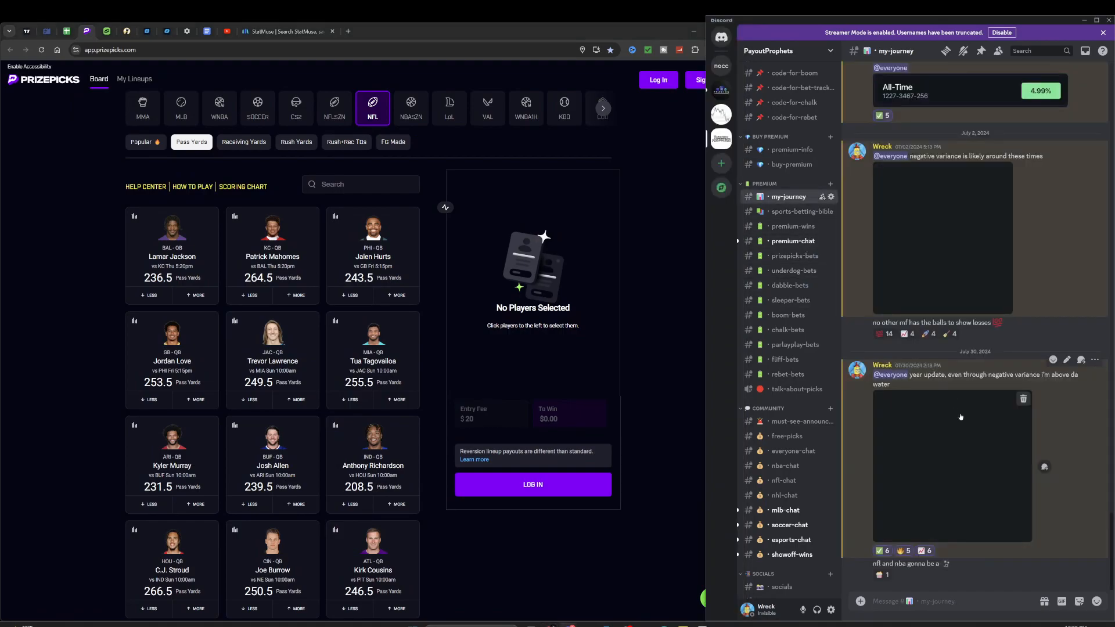
scroll("down", 3)
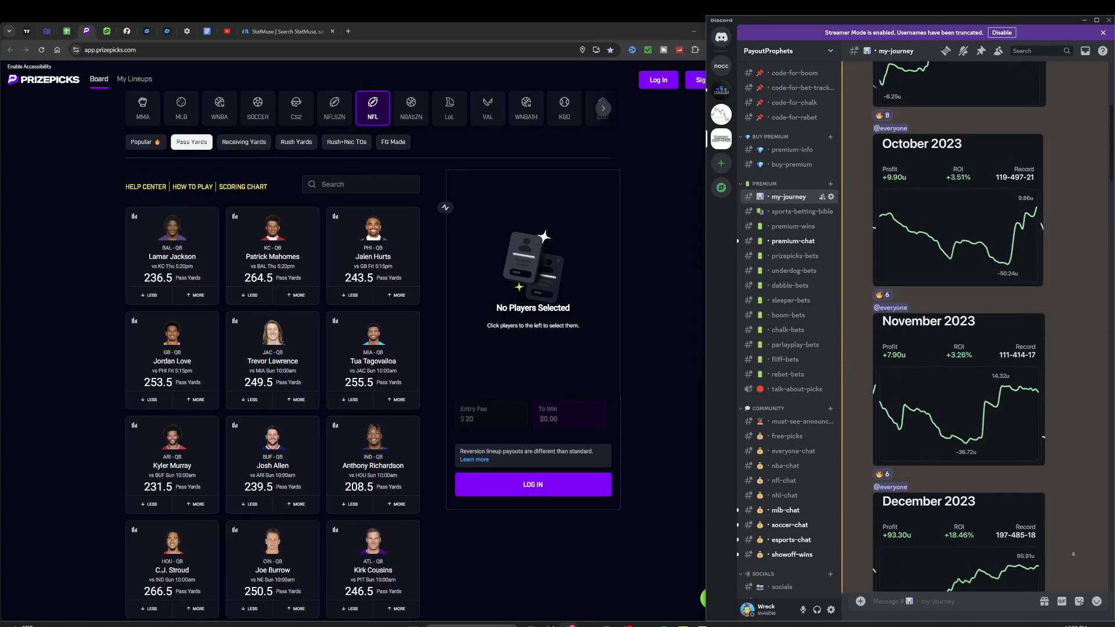
scroll("down", 3)
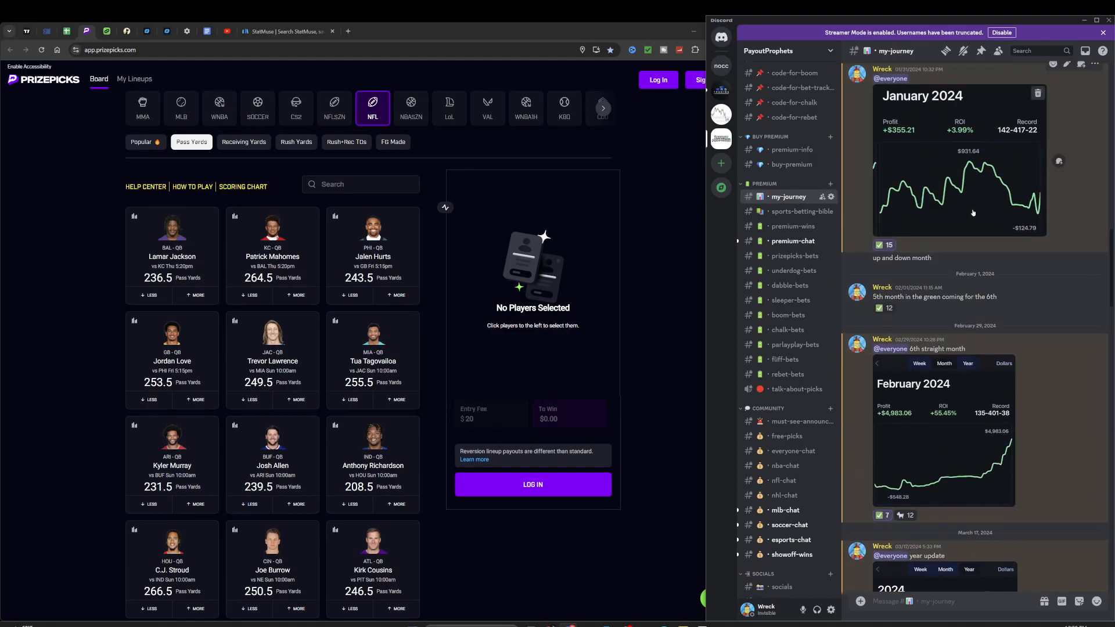
scroll("down", 3)
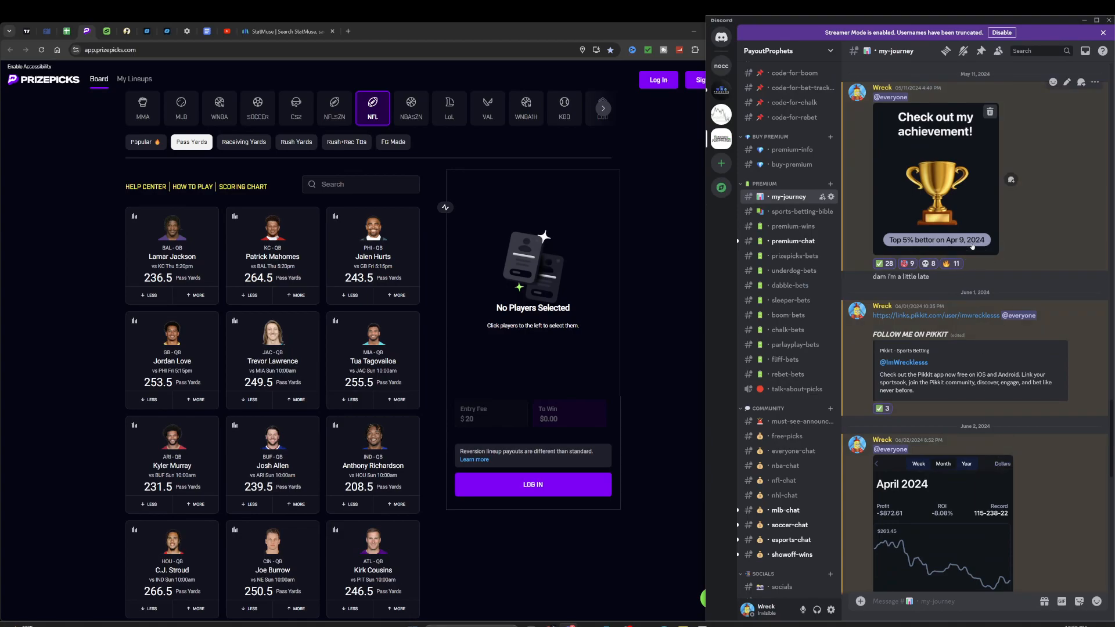
left_click(792, 326)
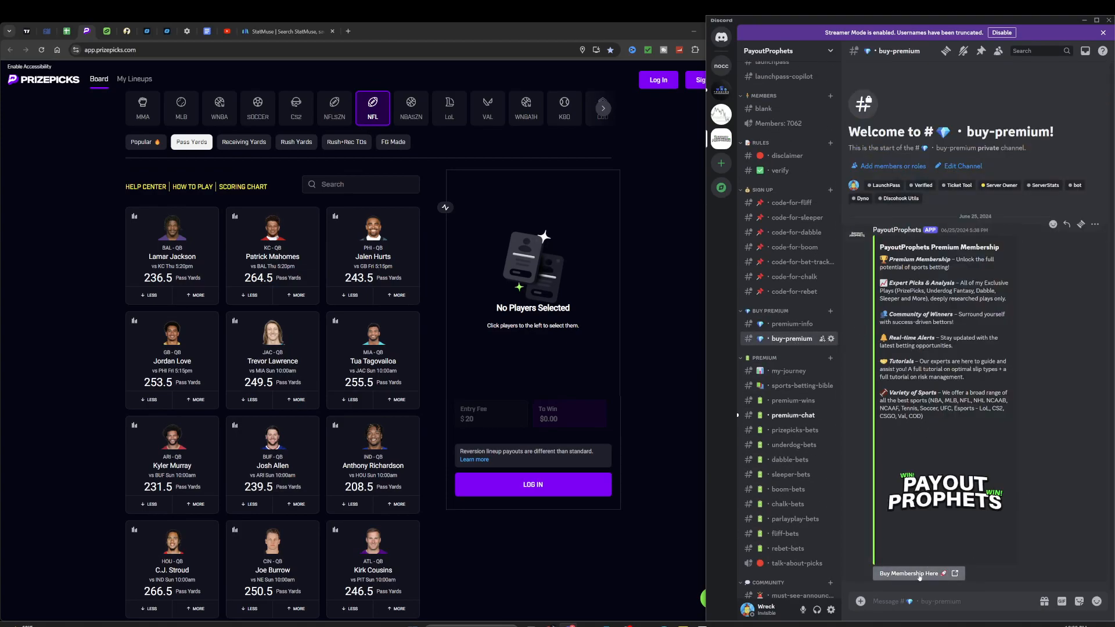
- Show the code-for-chalk channel with the Chalkboard first-deposit match code
left_click(794, 277)
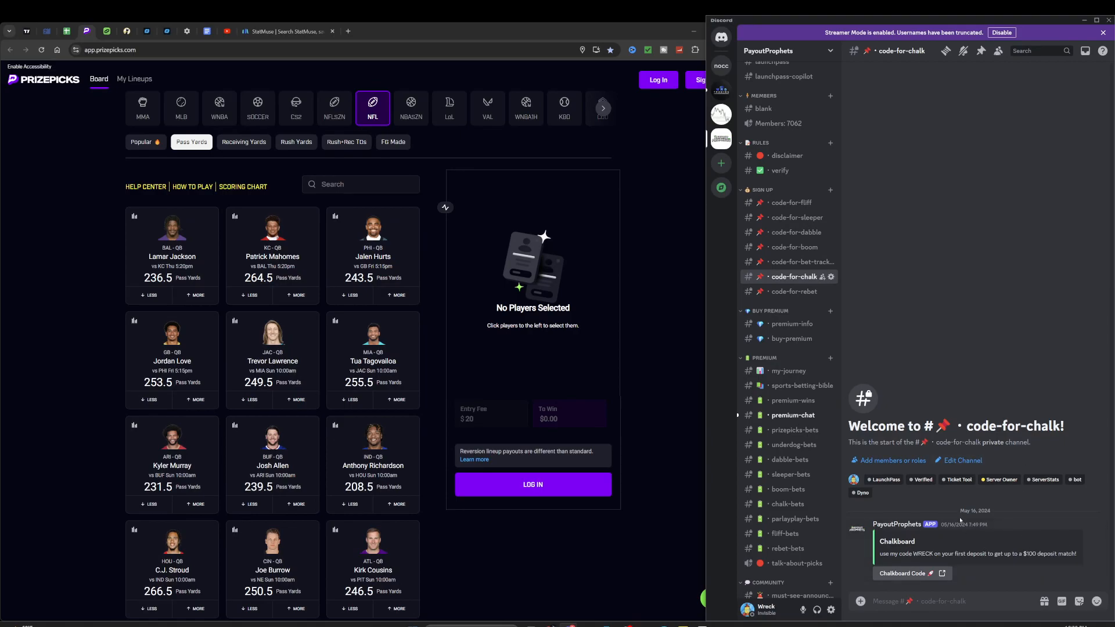
mouse_move(958, 390)
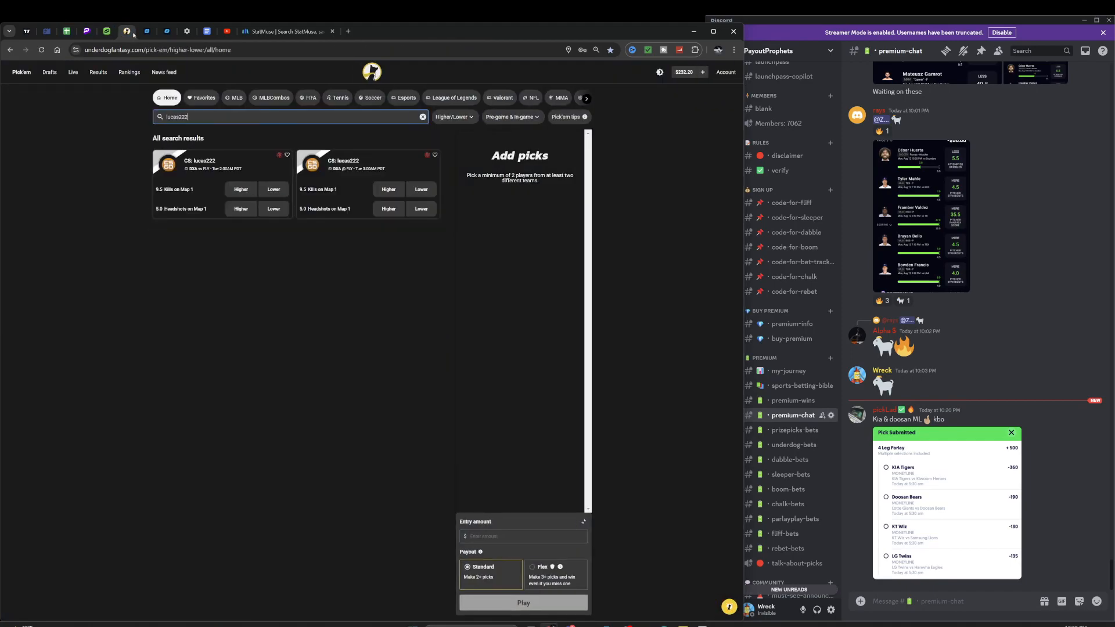
- Check the DailyGrind esports props table, then return to the Underdog Fantasy CS picks slip
left_click(127, 30)
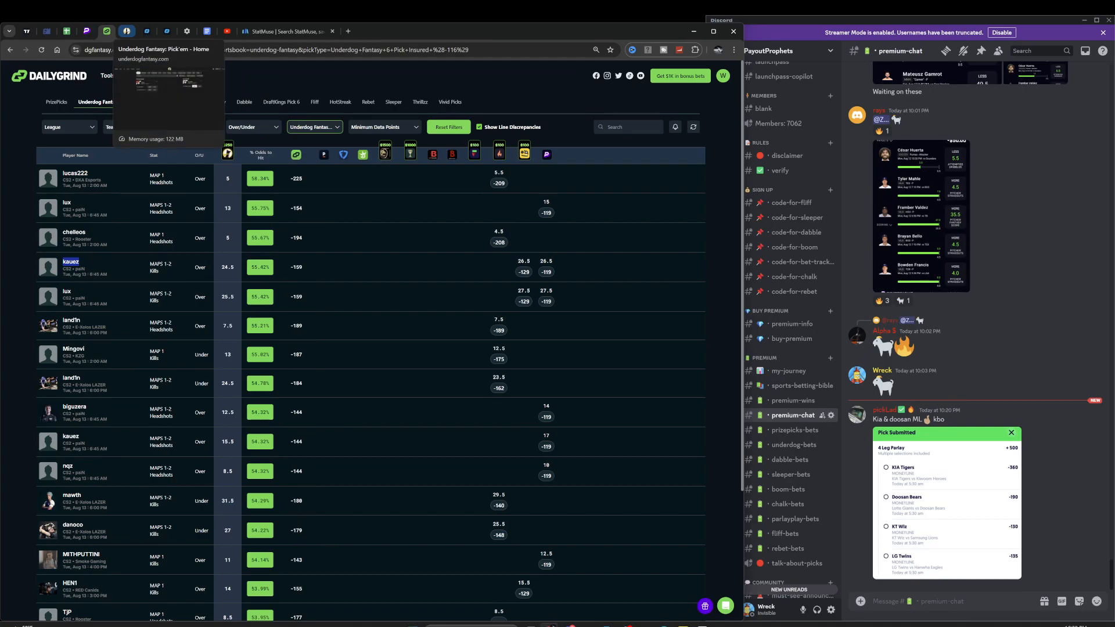
left_click(127, 31)
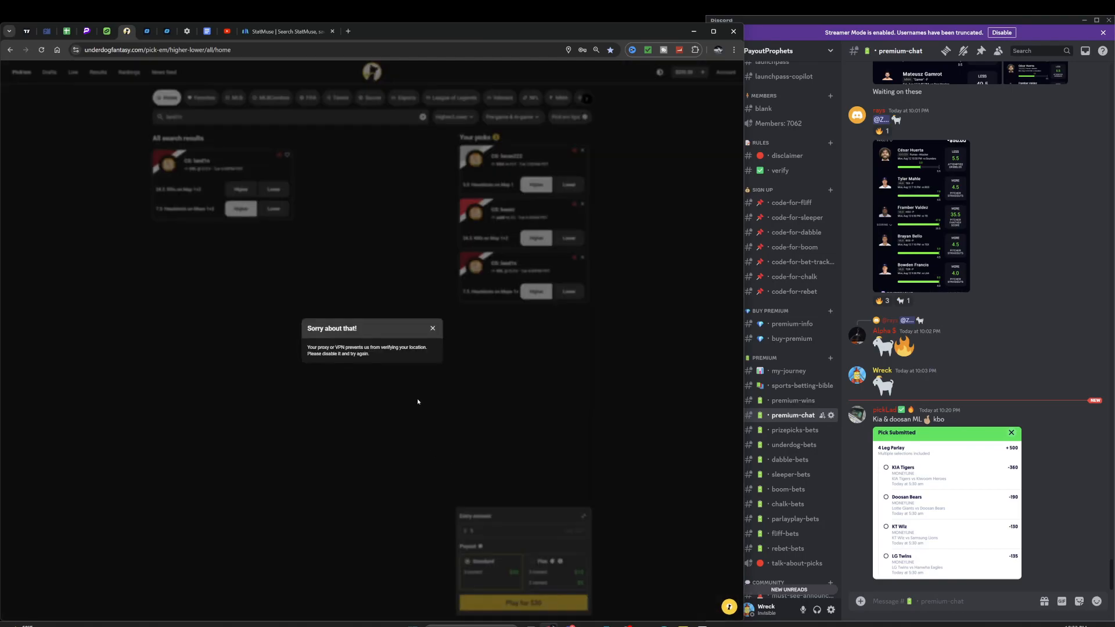